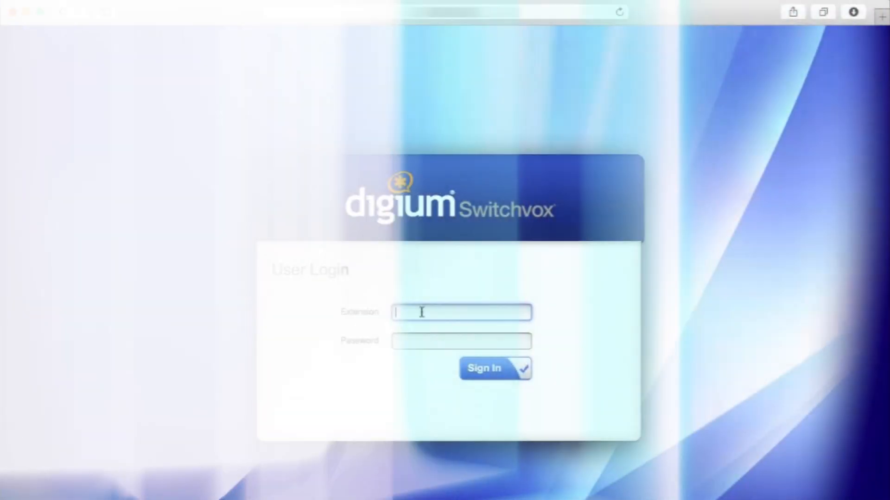
Step: Sign in as extension 201 and show the pending softphone QR token
text(201)
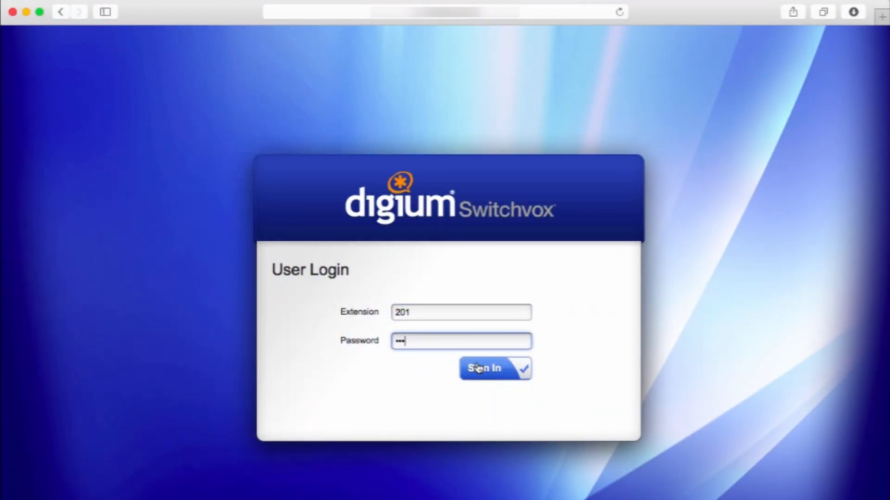
click(485, 368)
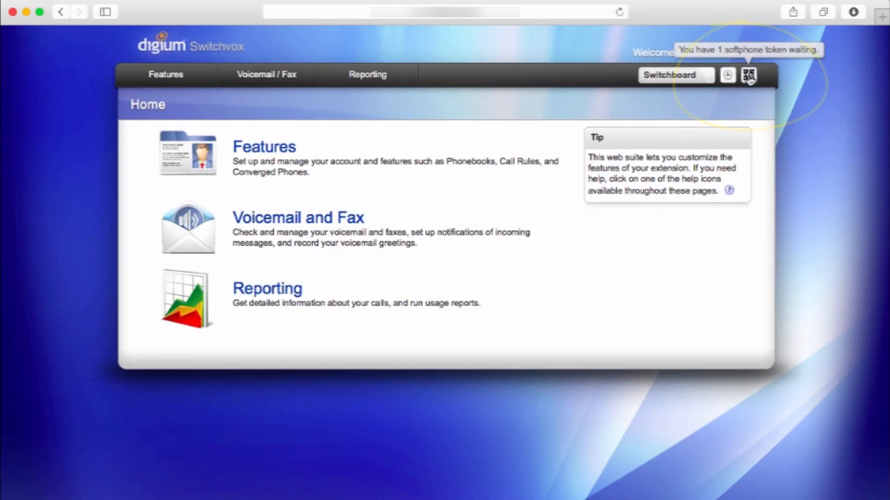
click(749, 74)
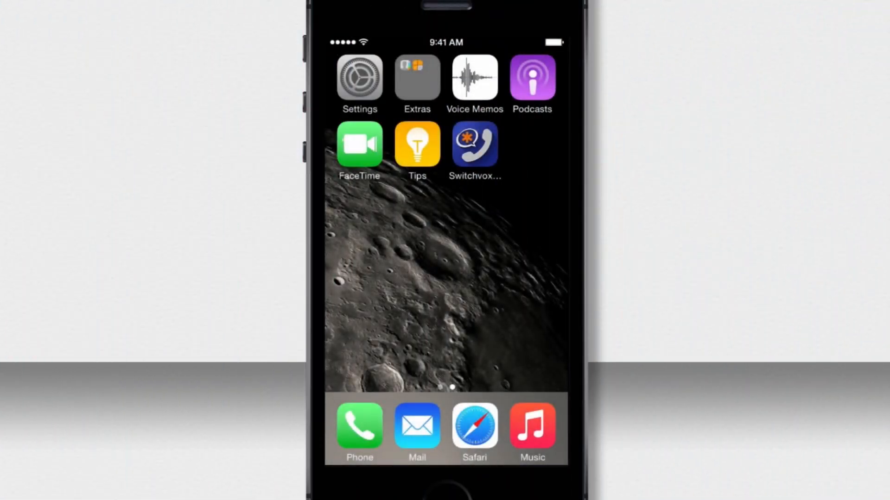
Step: Launch the Switchvox app from the iPhone home screen
click(475, 142)
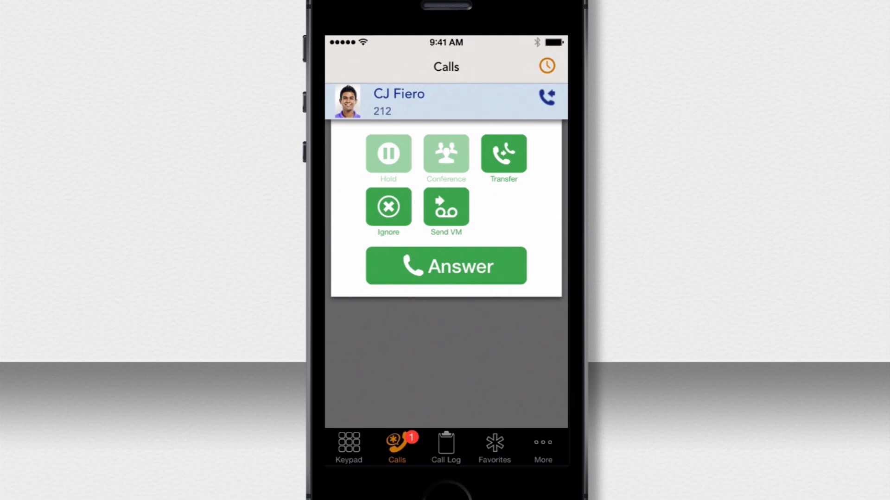
click(445, 266)
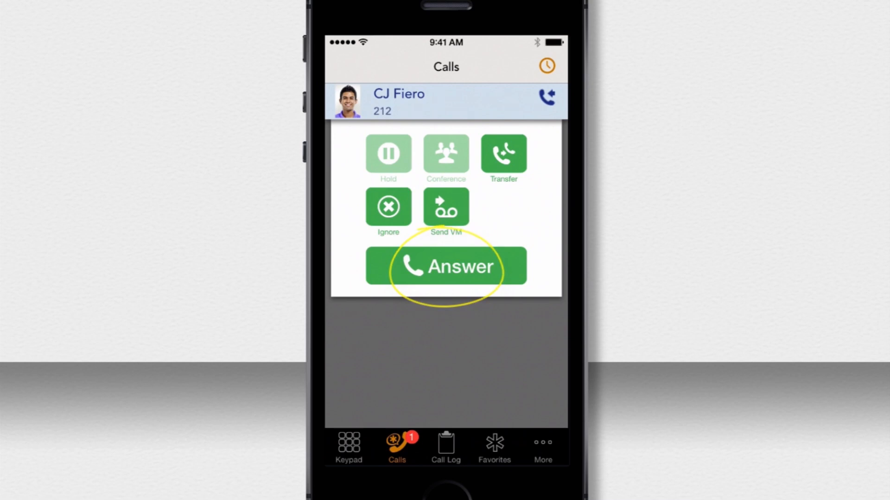
click(446, 266)
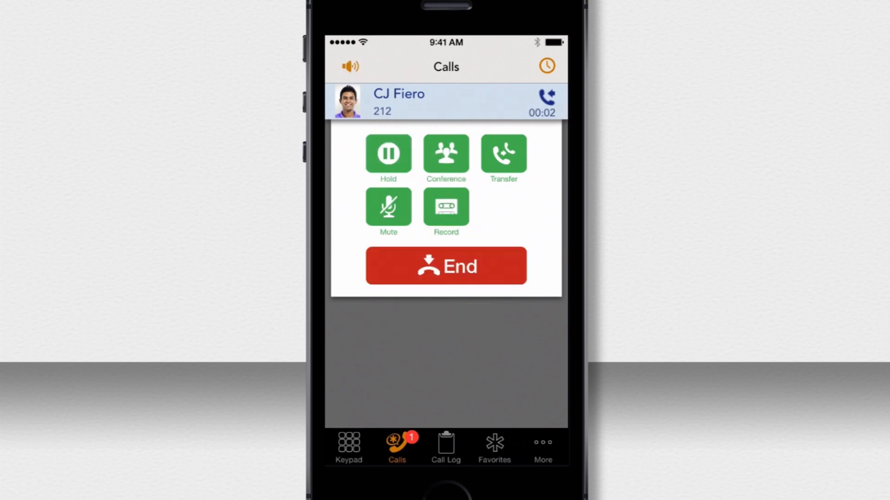